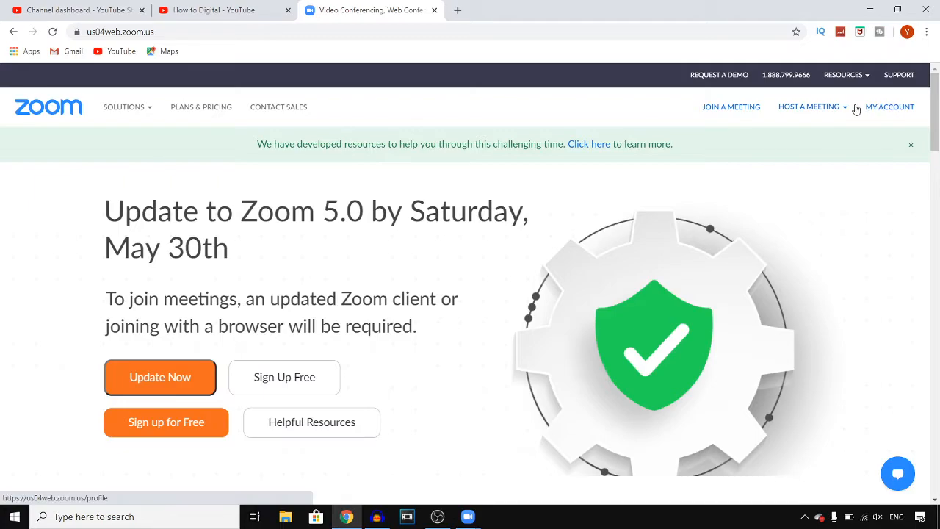
Go to the signed-in account's profile page via MY ACCOUNT.
{"action": "left_click", "coordinate": [890, 106]}
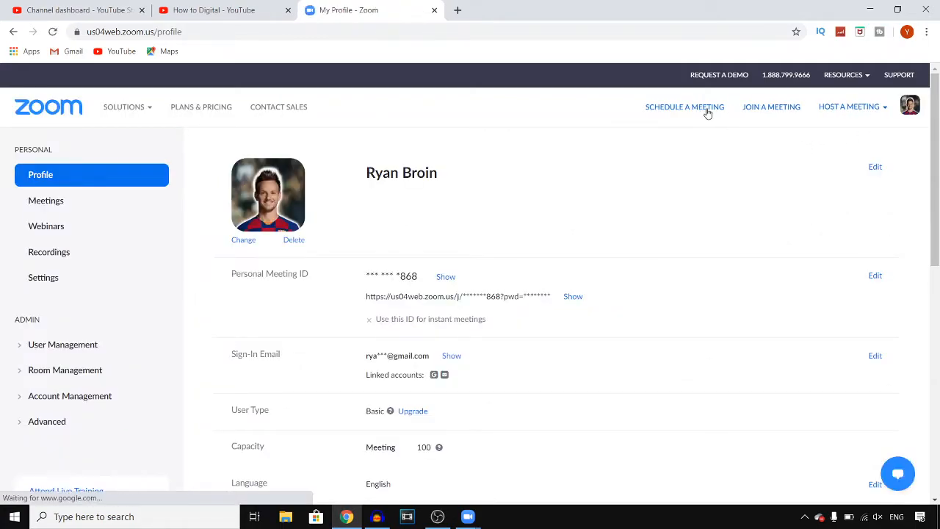
Start a new scheduled meeting and set its topic to 'How to make zoom meeting'.
{"action": "left_click", "coordinate": [684, 106]}
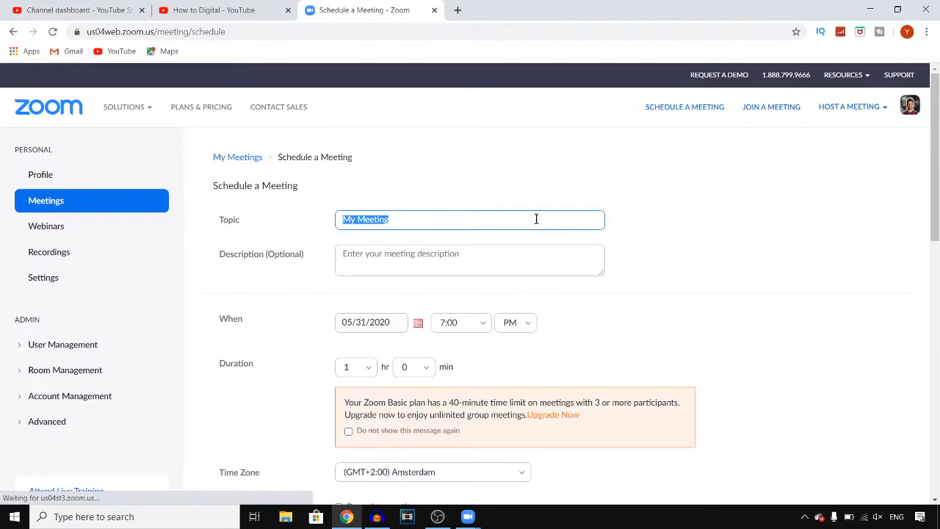
{"action": "type", "text": "My Meetin"}
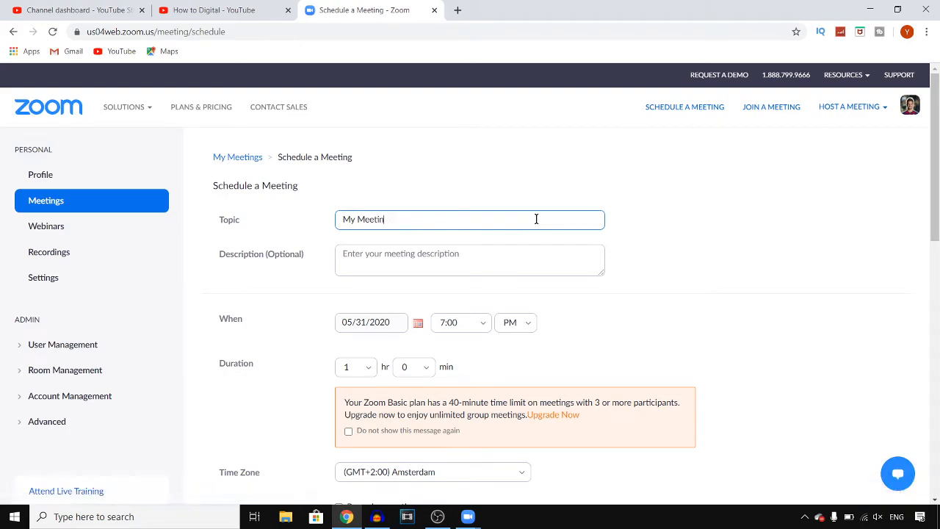
{"action": "type", "text": "H"}
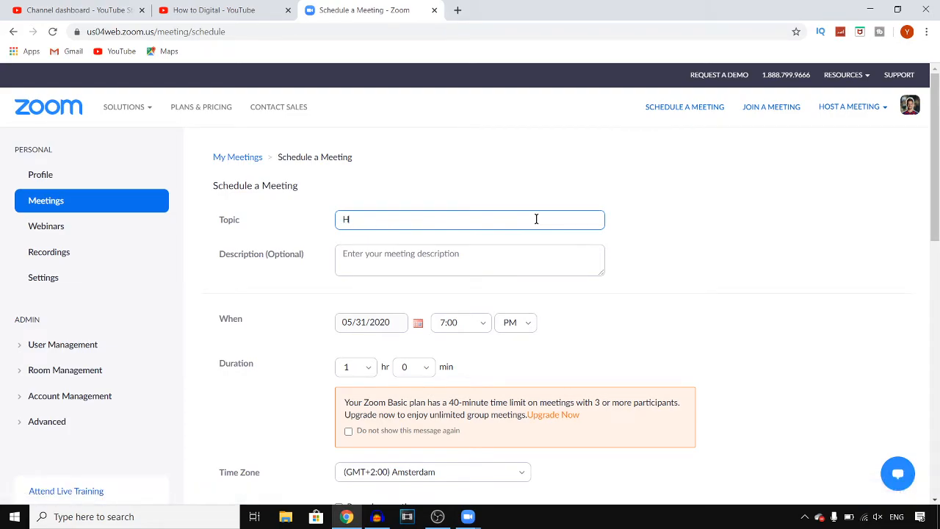
{"action": "type", "text": "ow to"}
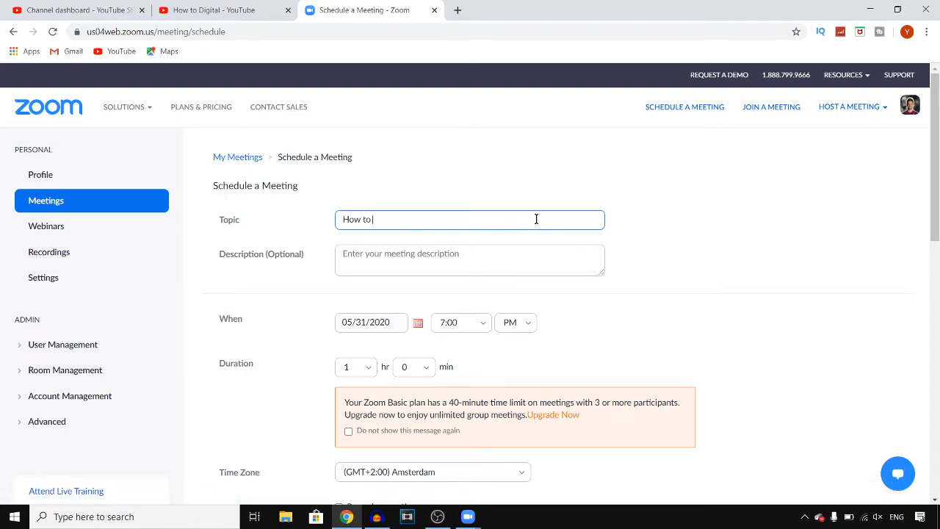
{"action": "type", "text": "make zoom meeting"}
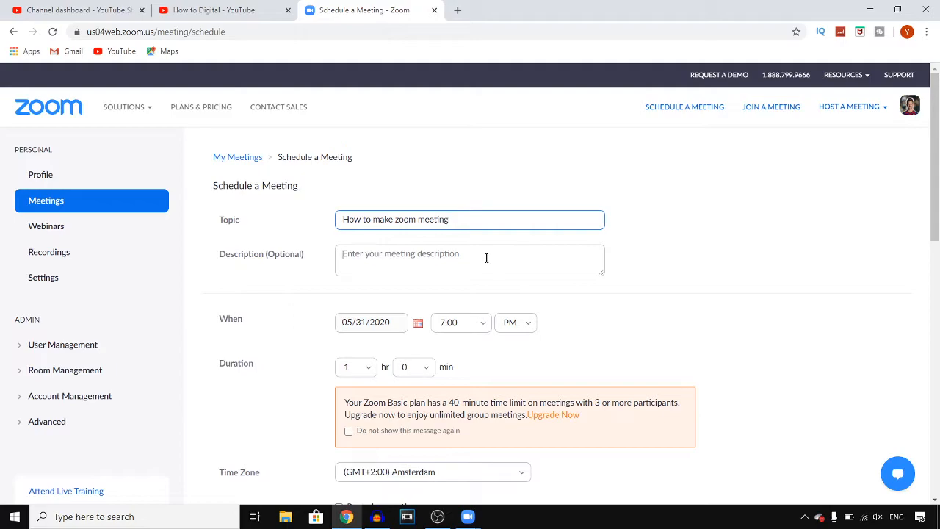
Enter the short description 'wfsfggergfgf' for the meeting.
{"action": "left_click", "coordinate": [470, 258]}
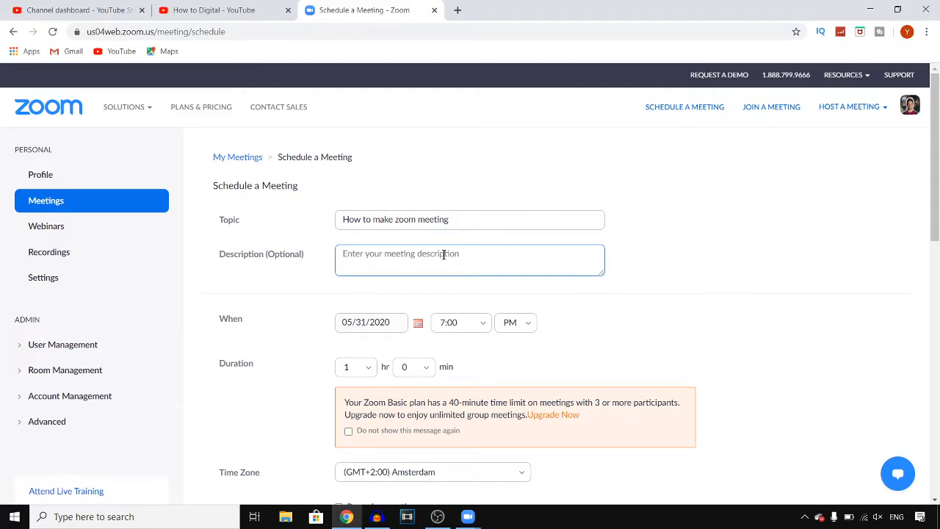
{"action": "type", "text": "wfsfggergfgf"}
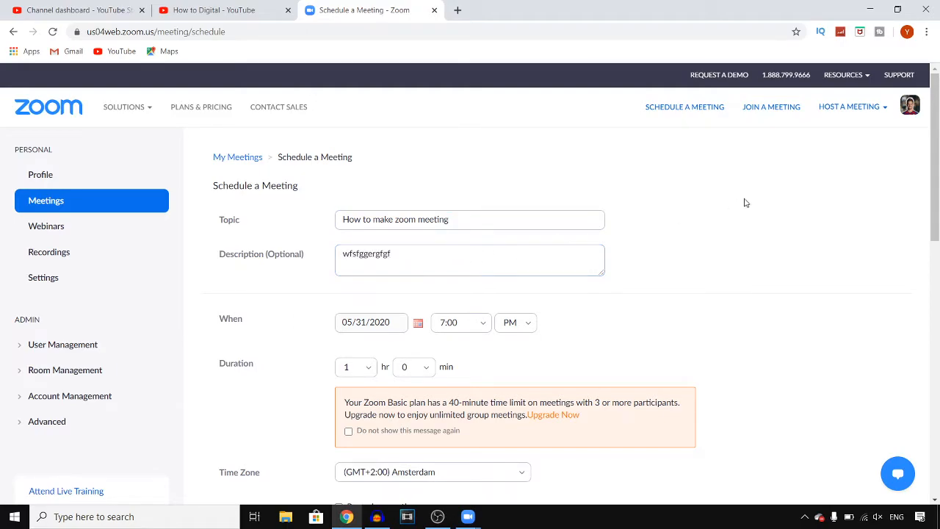
Set the meeting date to June 7, 2020 from the calendar.
{"action": "scroll", "scroll_direction": "down", "scroll_amount": 3}
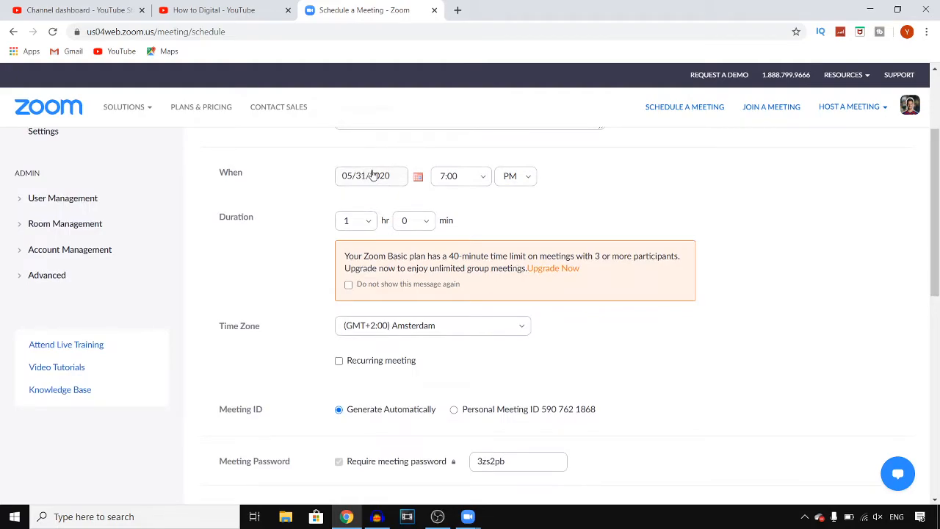
{"action": "left_click", "coordinate": [370, 176]}
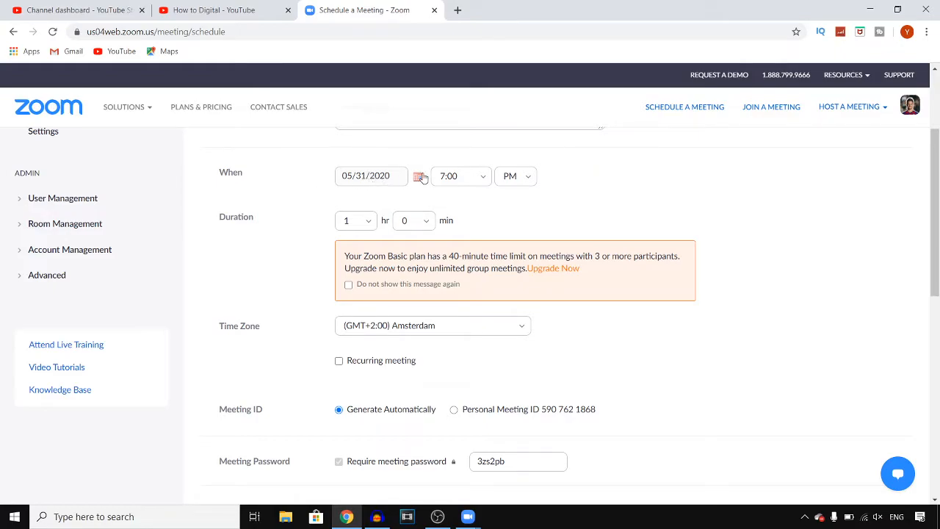
{"action": "left_click", "coordinate": [418, 177]}
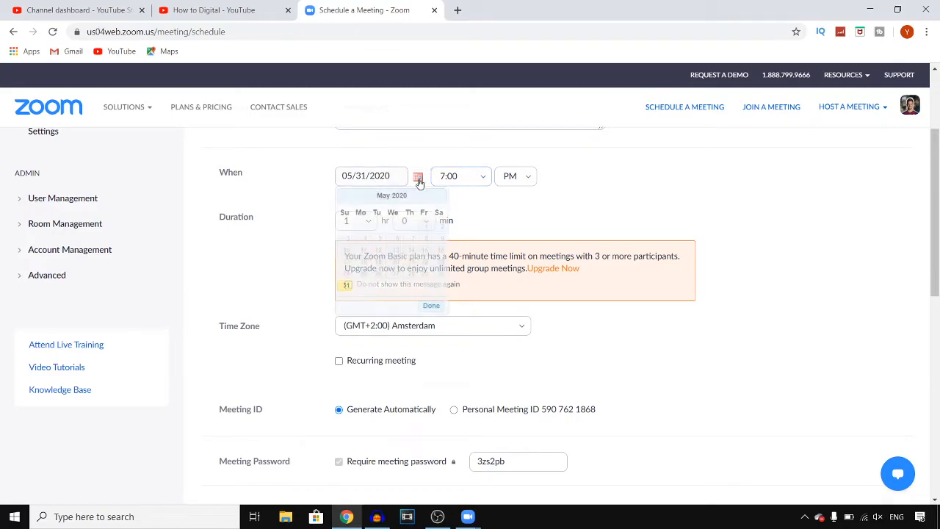
{"action": "left_click", "coordinate": [437, 195]}
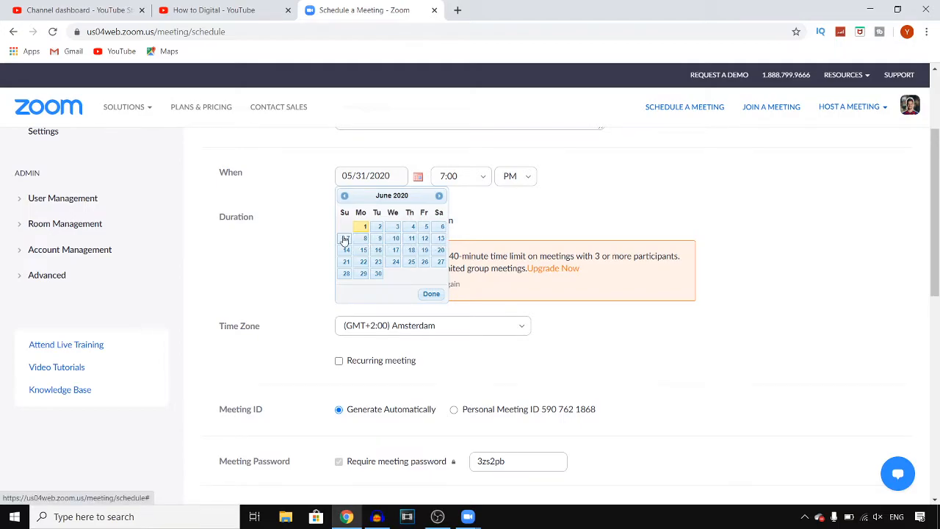
{"action": "left_click", "coordinate": [461, 177]}
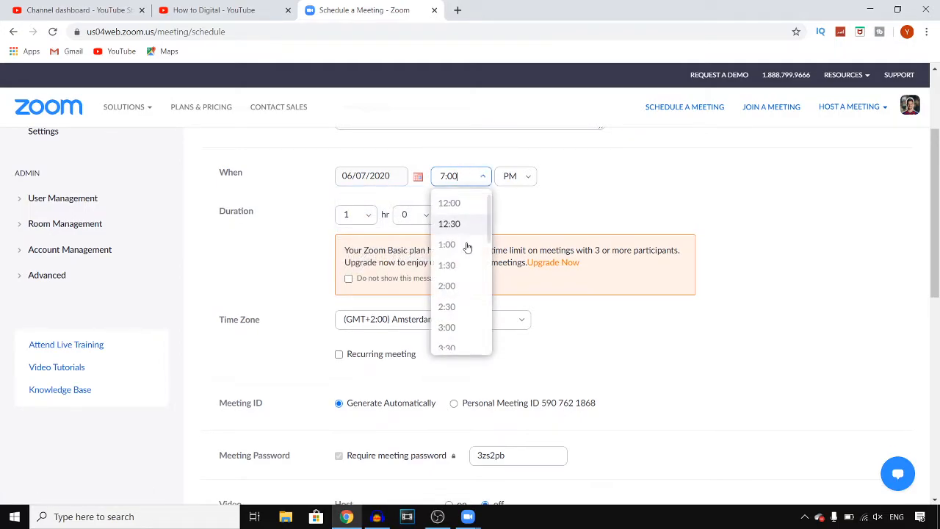
Set the start time to 9:00 PM with a 2-hour duration.
{"action": "scroll", "scroll_direction": "down", "scroll_amount": 3}
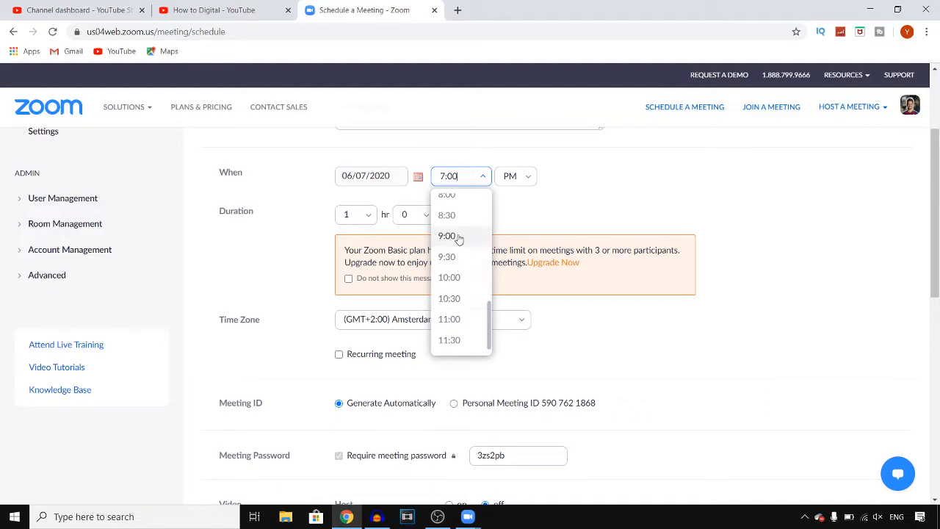
{"action": "left_click", "coordinate": [447, 235]}
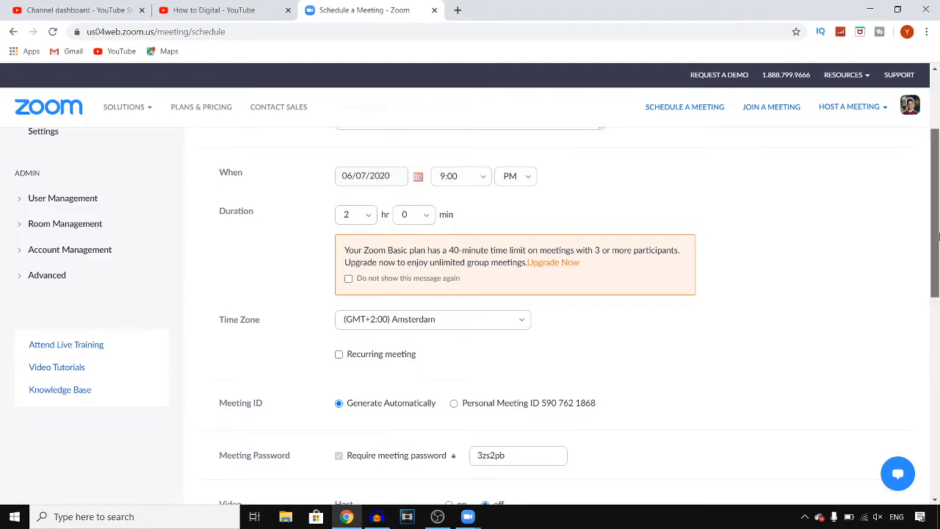
Save the scheduled meeting from the bottom of the form.
{"action": "scroll", "scroll_direction": "down", "scroll_amount": 3}
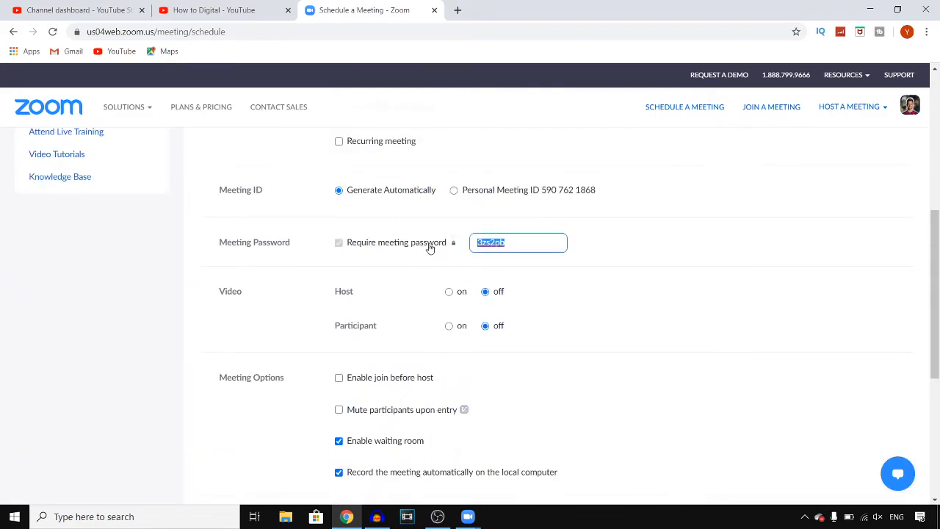
{"action": "scroll", "scroll_direction": "down", "scroll_amount": 3}
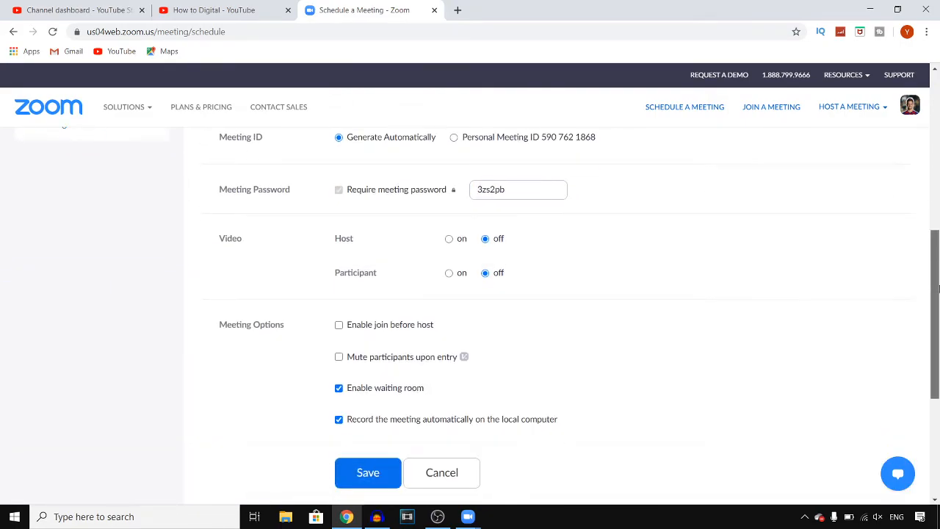
{"action": "scroll", "scroll_direction": "down", "scroll_amount": 3}
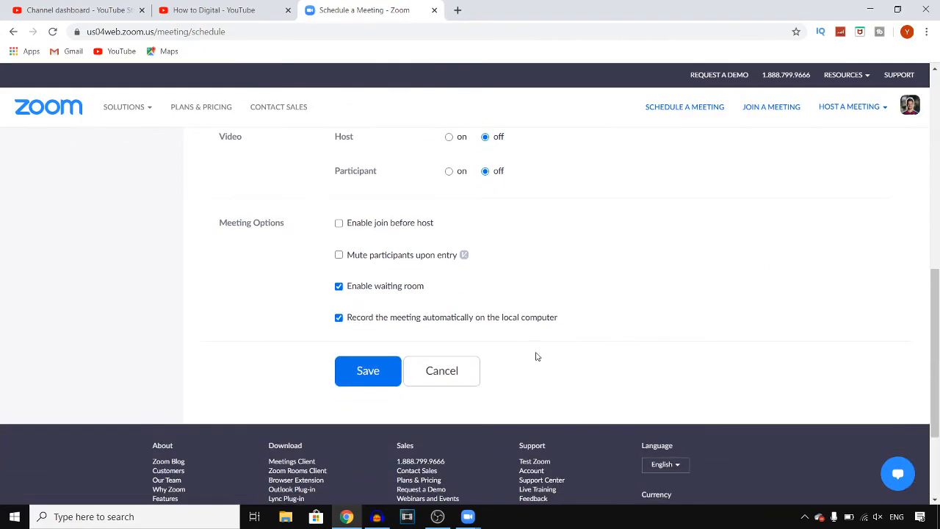
{"action": "left_click", "coordinate": [368, 370]}
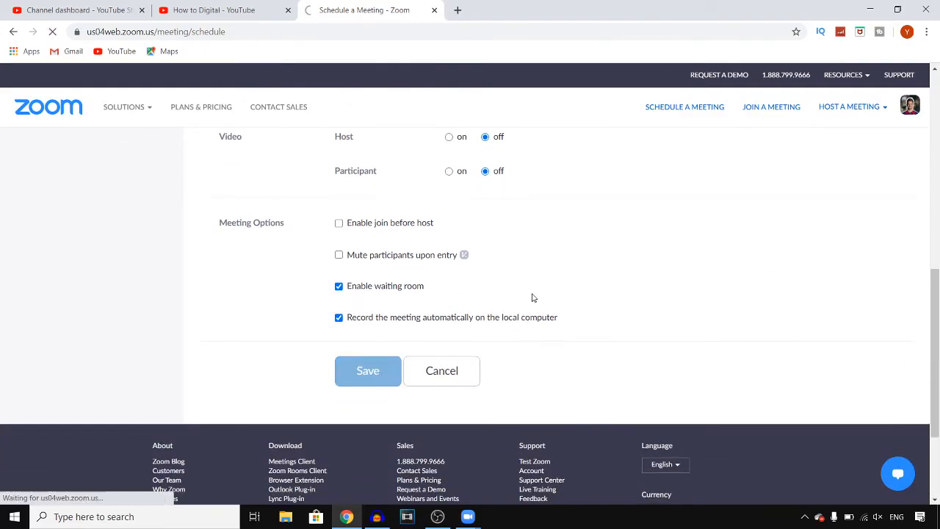
{"action": "left_click", "coordinate": [367, 371]}
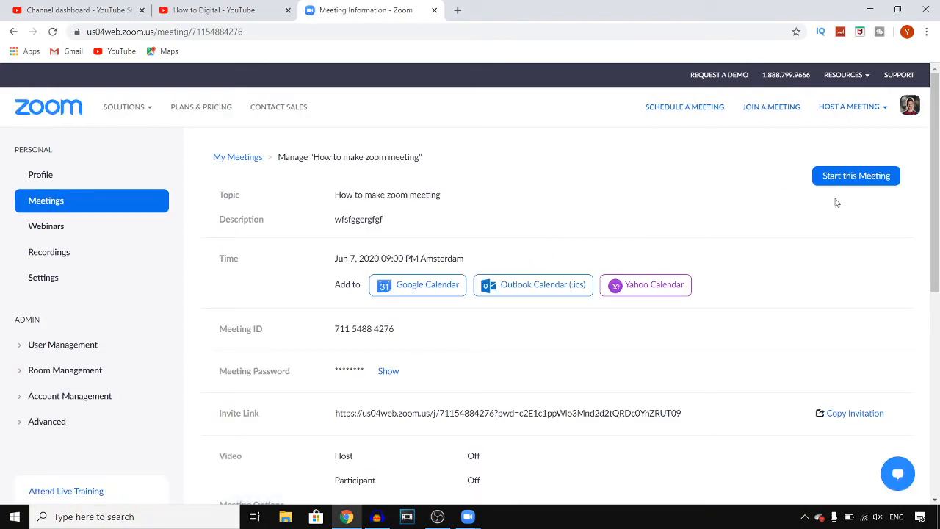
Launch the saved meeting with Start this Meeting.
{"action": "left_click", "coordinate": [855, 176]}
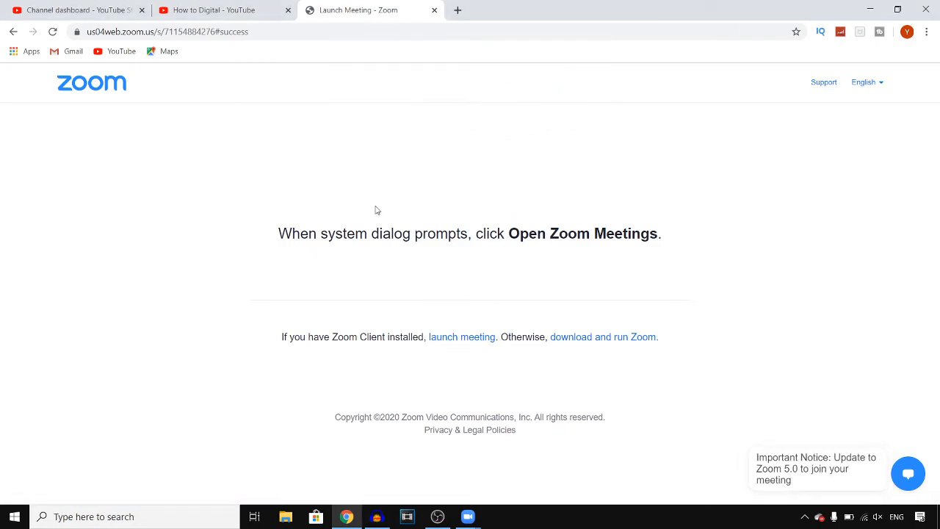
{"action": "mouse_move", "coordinate": [423, 288]}
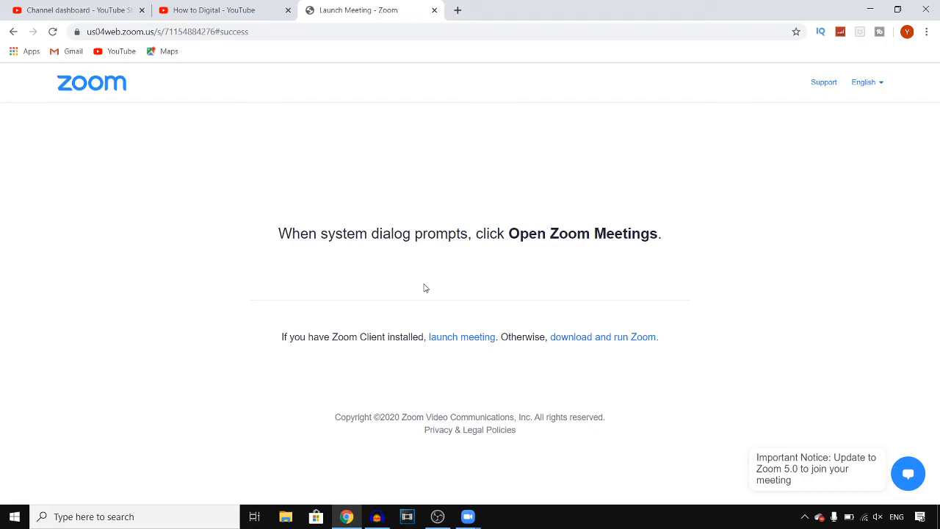
{"action": "mouse_move", "coordinate": [424, 275]}
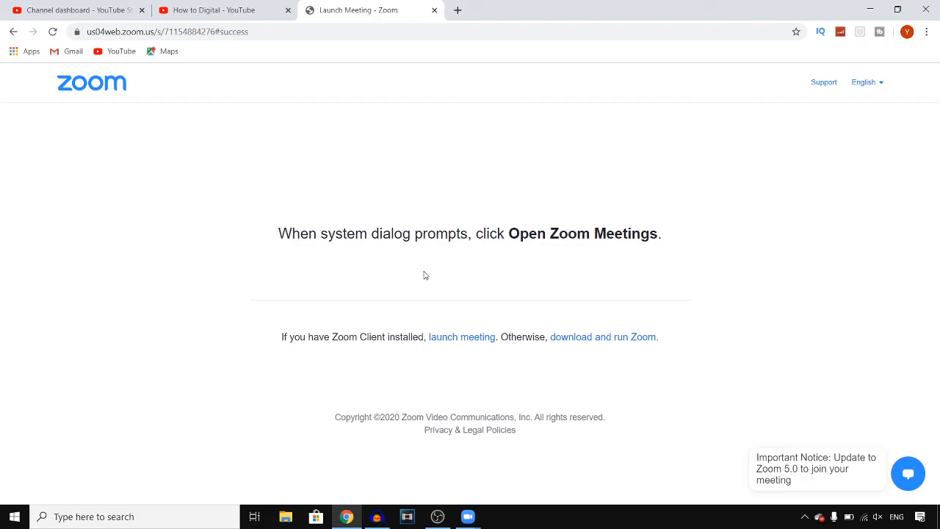